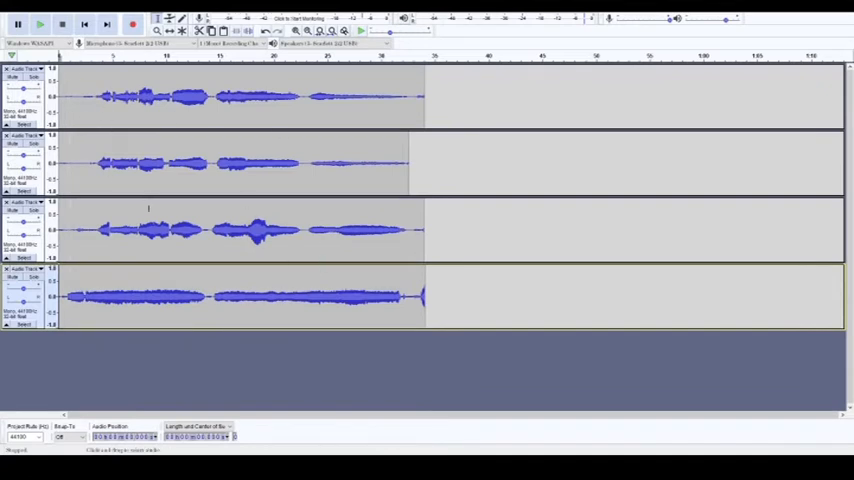
{"action": "mouse_move", "coordinate": [376, 356]}
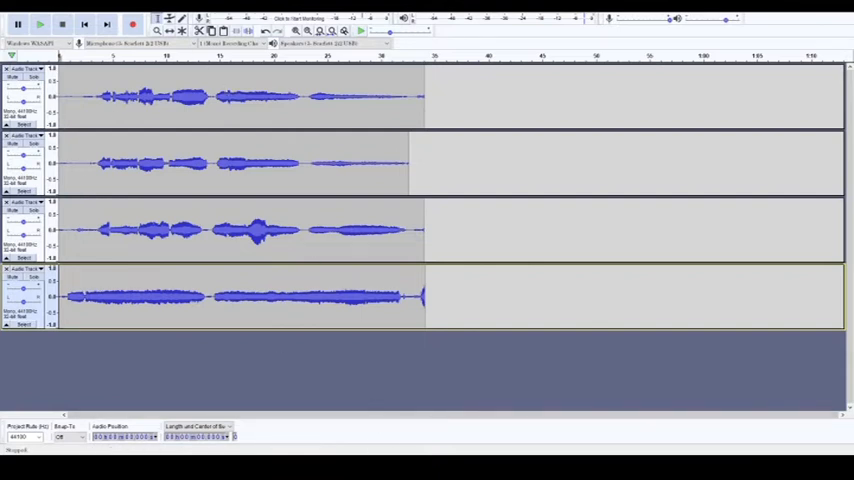
- Switch Melodyne's note blobs to show colored orange and yellow detail
{"action": "left_click", "coordinate": [40, 24]}
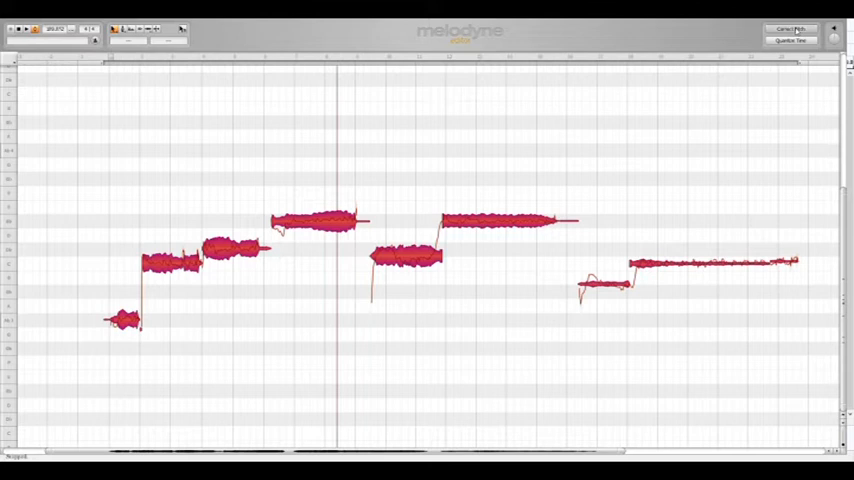
{"action": "mouse_move", "coordinate": [340, 280]}
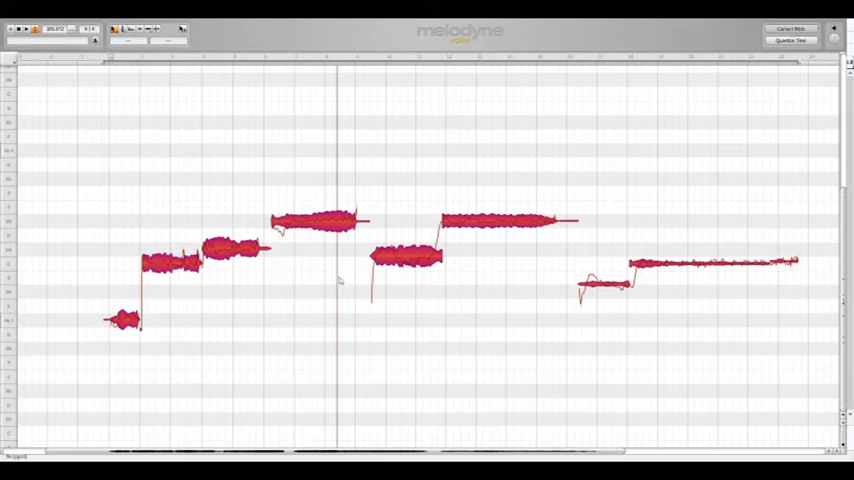
{"action": "mouse_move", "coordinate": [340, 280]}
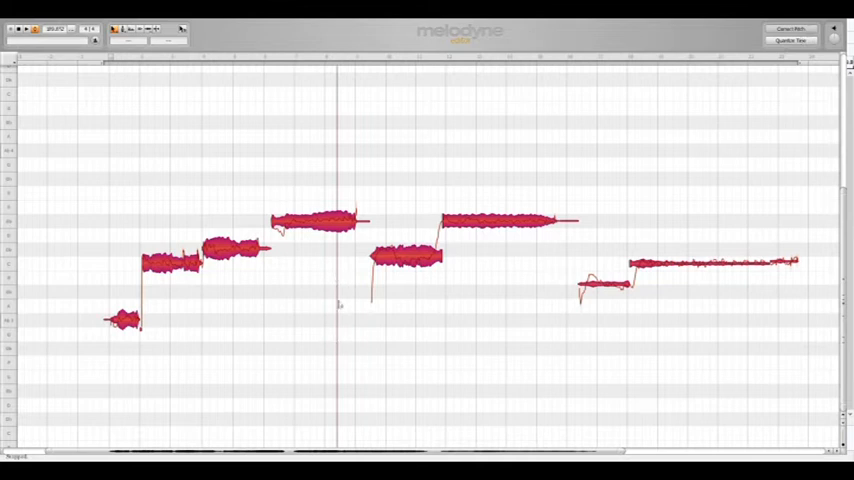
{"action": "mouse_move", "coordinate": [340, 280]}
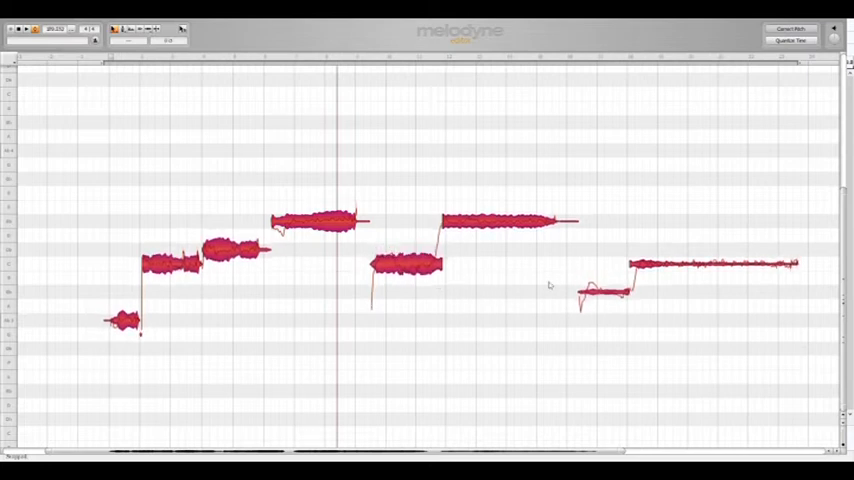
{"action": "mouse_move", "coordinate": [544, 280]}
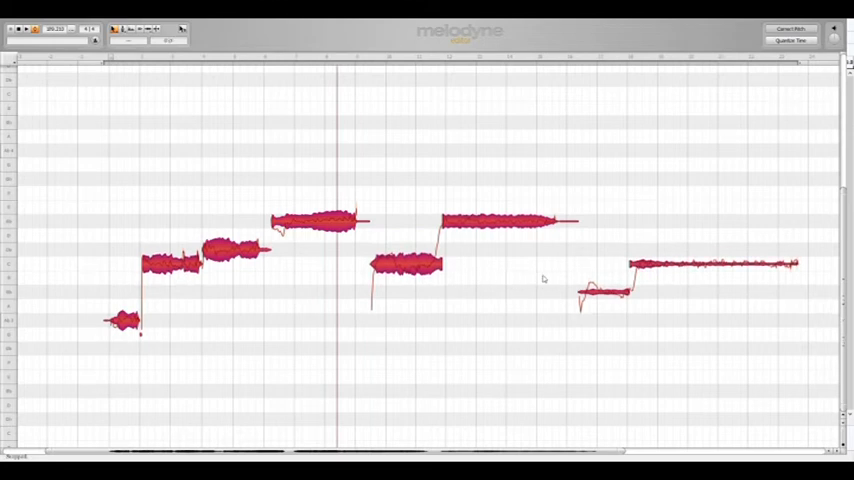
{"action": "mouse_move", "coordinate": [340, 340]}
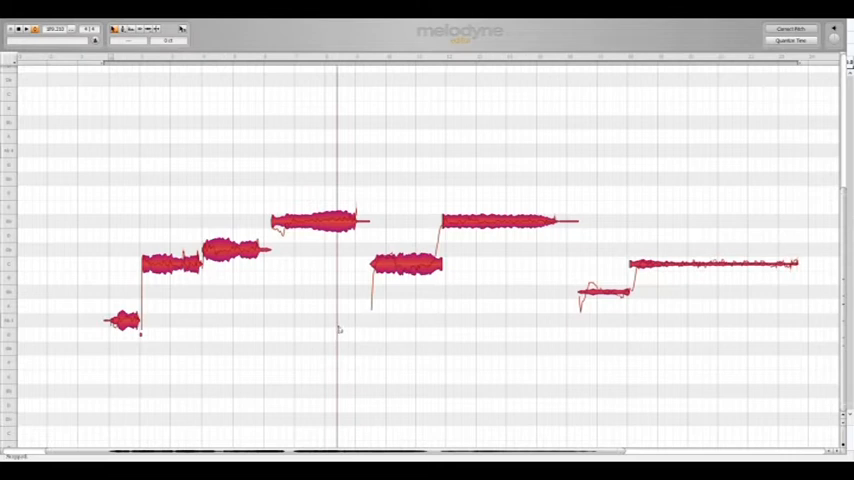
{"action": "mouse_move", "coordinate": [344, 328]}
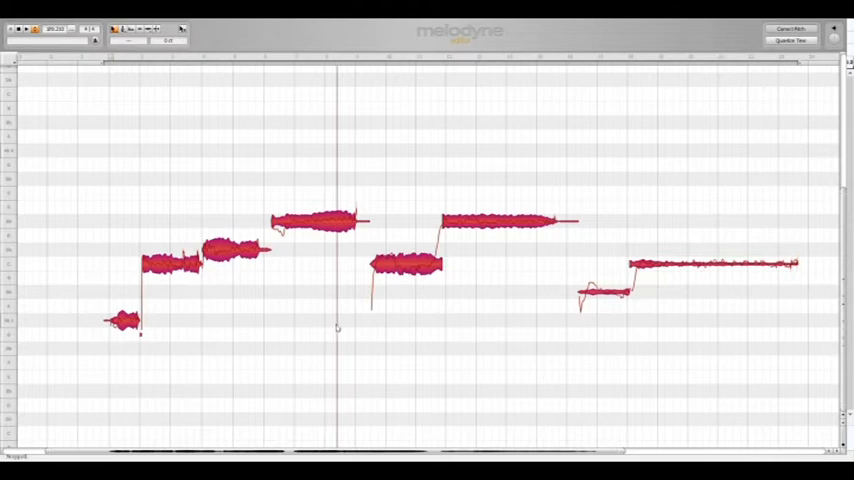
{"action": "mouse_move", "coordinate": [434, 328]}
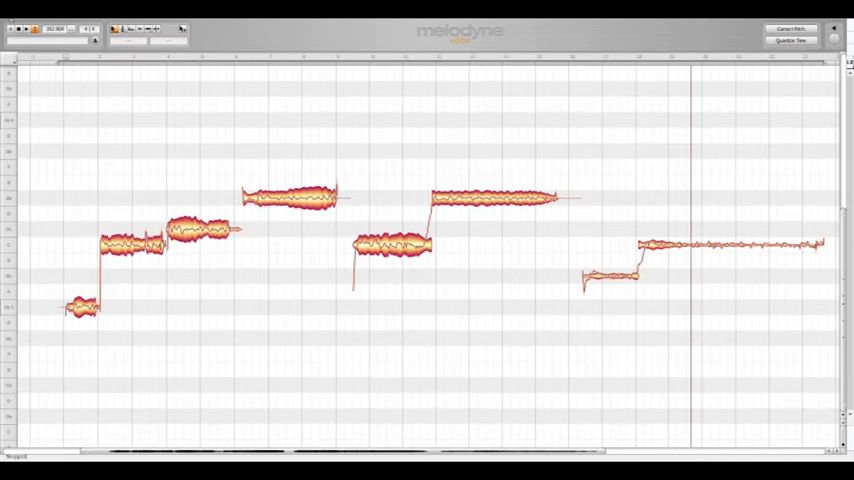
{"action": "mouse_move", "coordinate": [42, 82]}
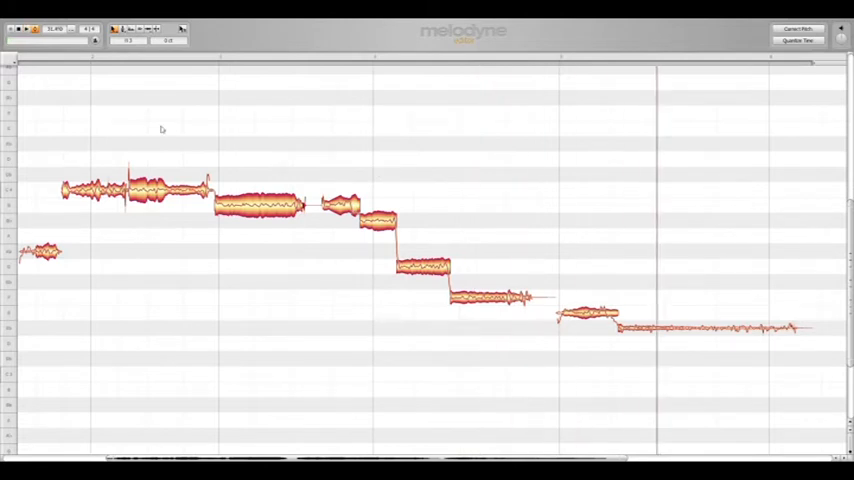
{"action": "mouse_move", "coordinate": [298, 372]}
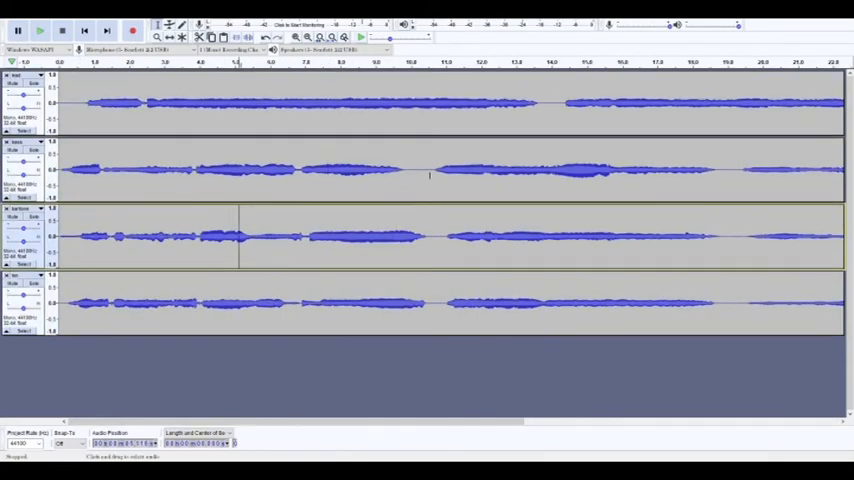
- Scroll the timeline right to reach the ends of the four vocal tracks
{"action": "scroll", "scroll_direction": "right", "scroll_amount": 3}
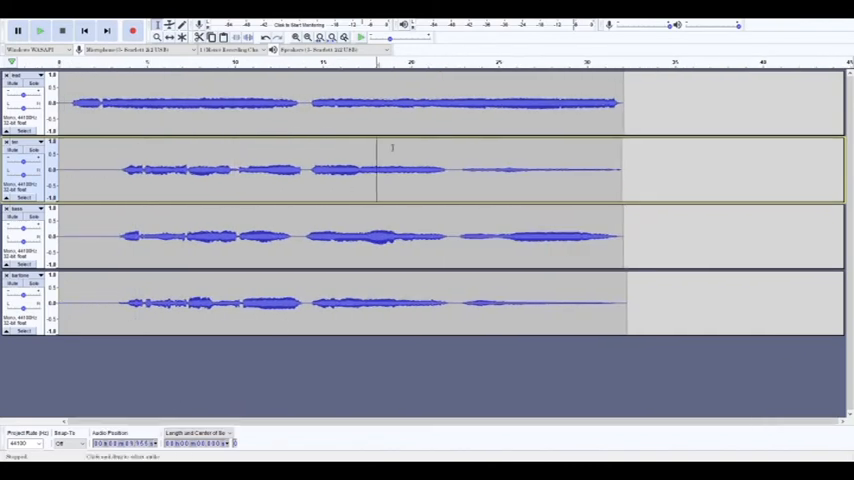
- Slide a vocal track with Time Shift so its singing lines up with the others
{"action": "left_click", "coordinate": [464, 168]}
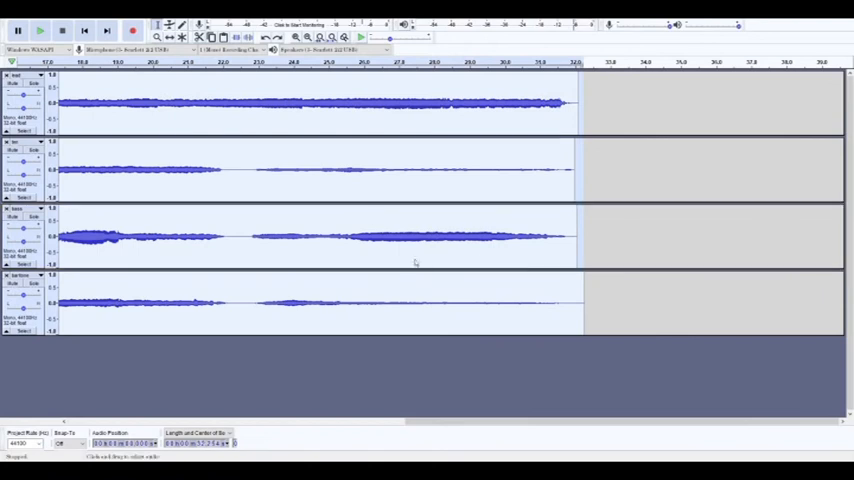
{"action": "mouse_move", "coordinate": [264, 204]}
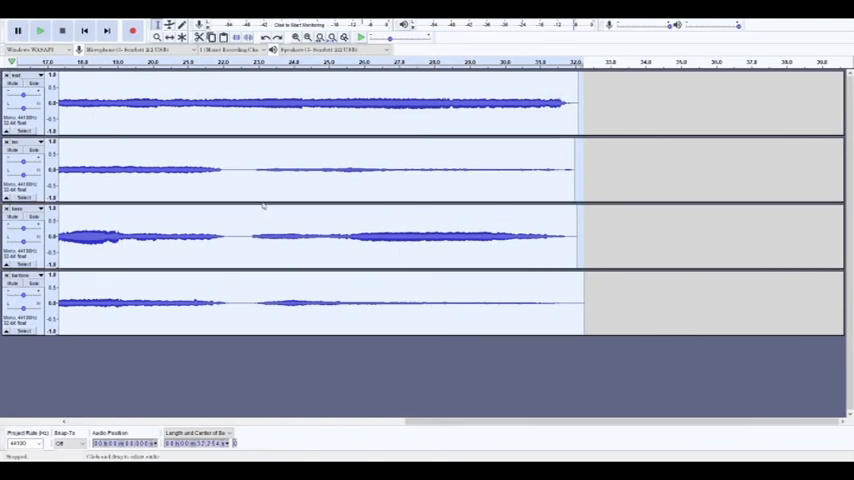
{"action": "mouse_move", "coordinate": [368, 396]}
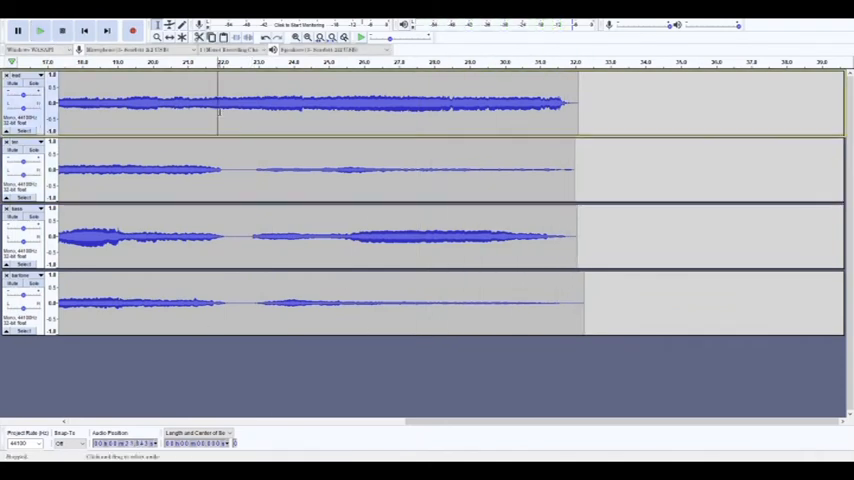
- Select the later part of the vocals across all four tracks for the High-Pass Filter
{"action": "left_click", "coordinate": [18, 30]}
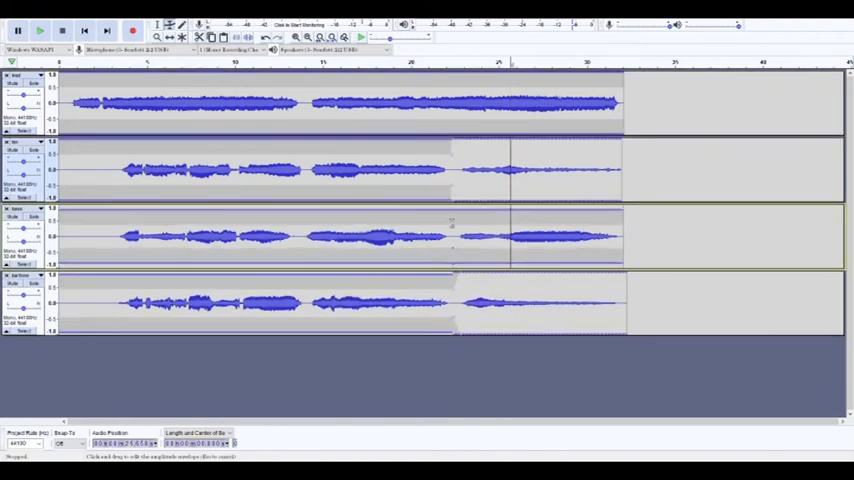
{"action": "left_click", "coordinate": [42, 30]}
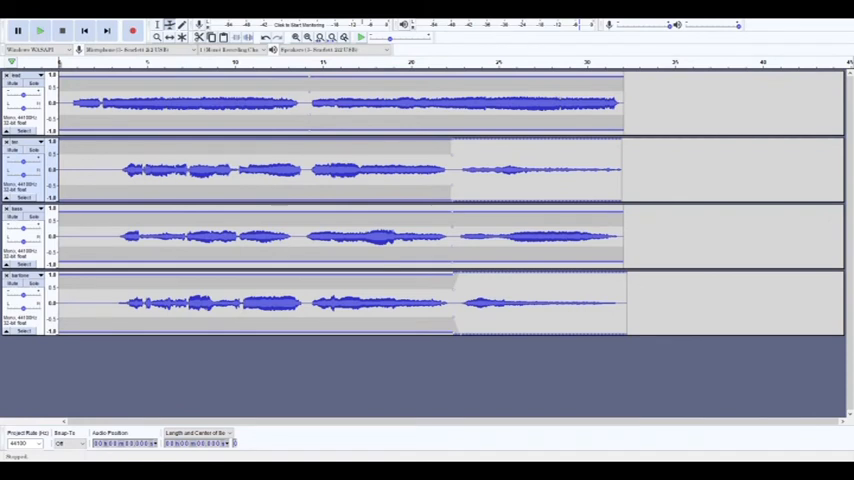
{"action": "left_click", "coordinate": [18, 32]}
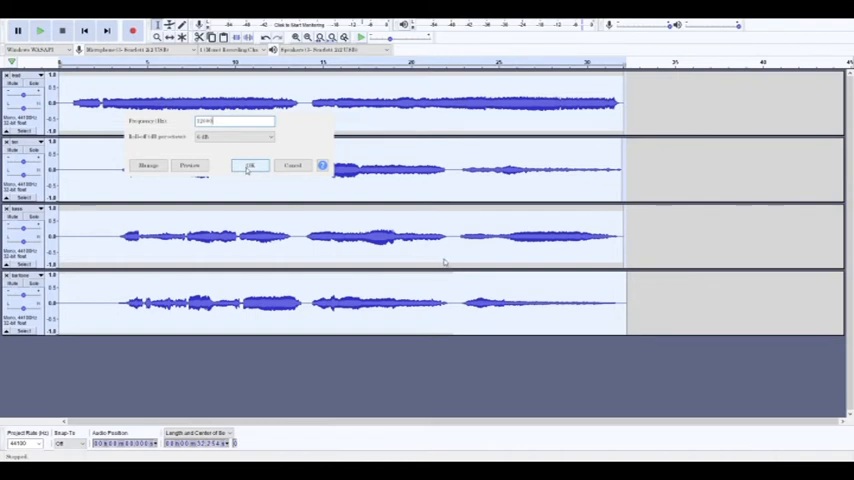
- Apply the filter, mix the four vocals to one stereo track and add reverb
{"action": "left_click", "coordinate": [248, 164]}
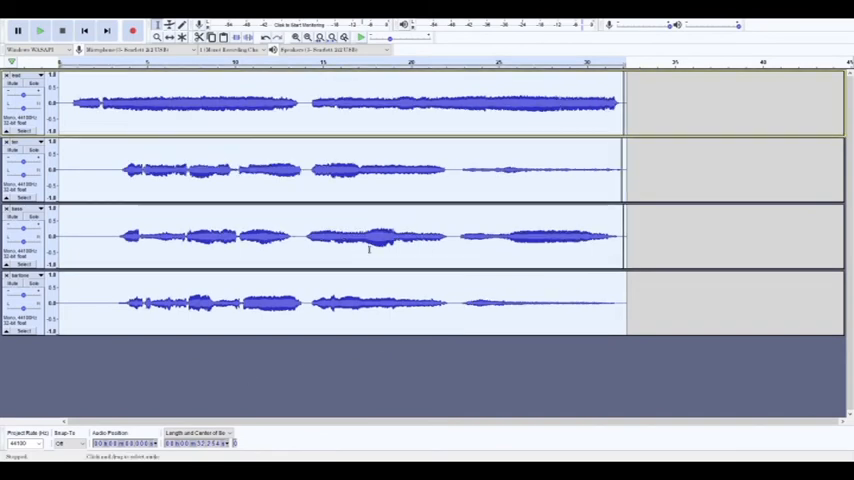
{"action": "left_click", "coordinate": [18, 30]}
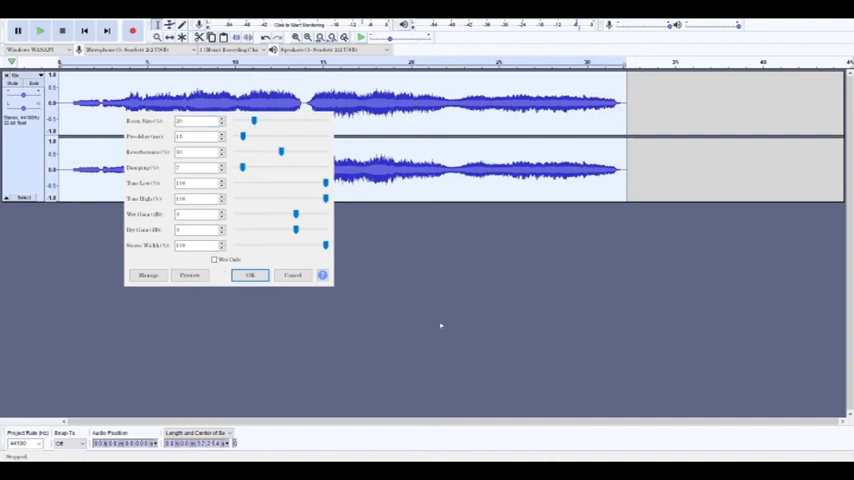
{"action": "left_click", "coordinate": [250, 276]}
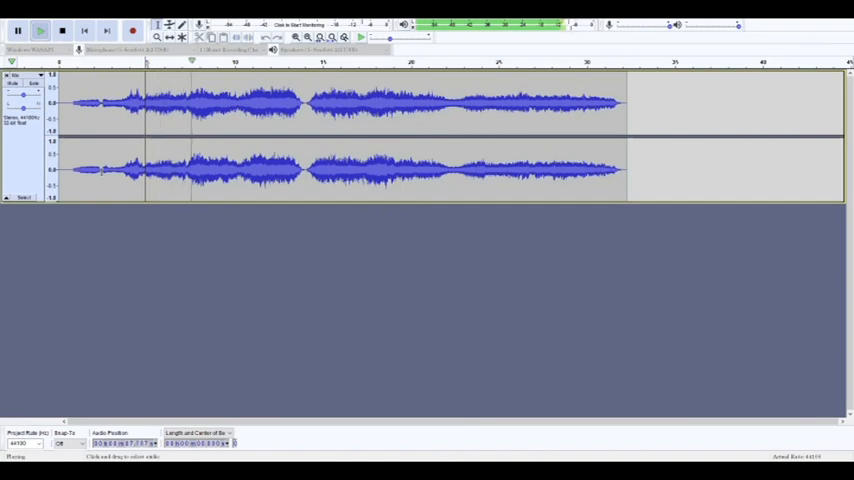